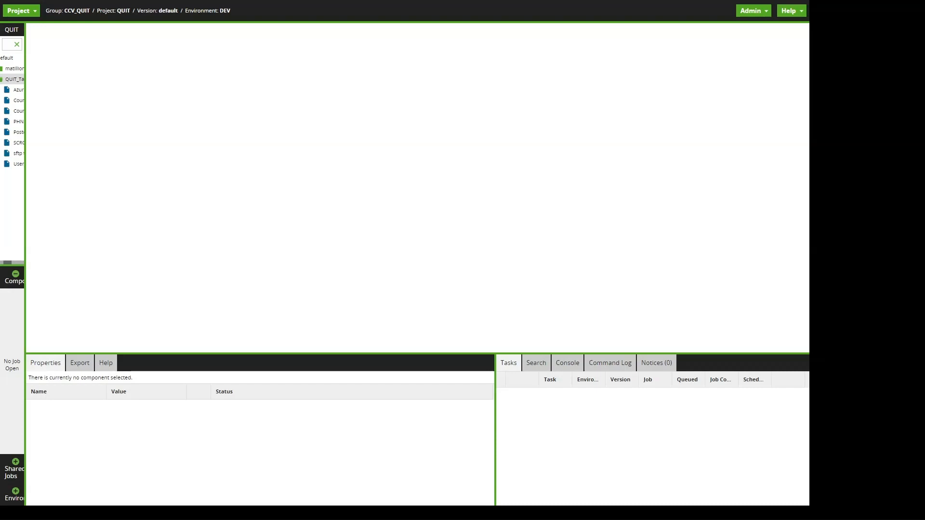
# Step: Reach Manage Query Profiles from the Project menu to list existing API query profiles
pyautogui.click(20, 11)
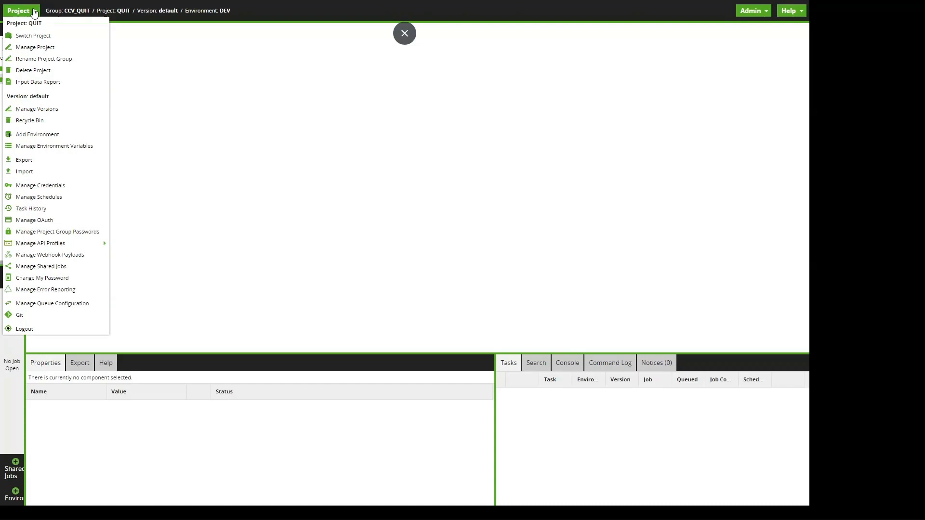
pyautogui.moveTo(40, 243)
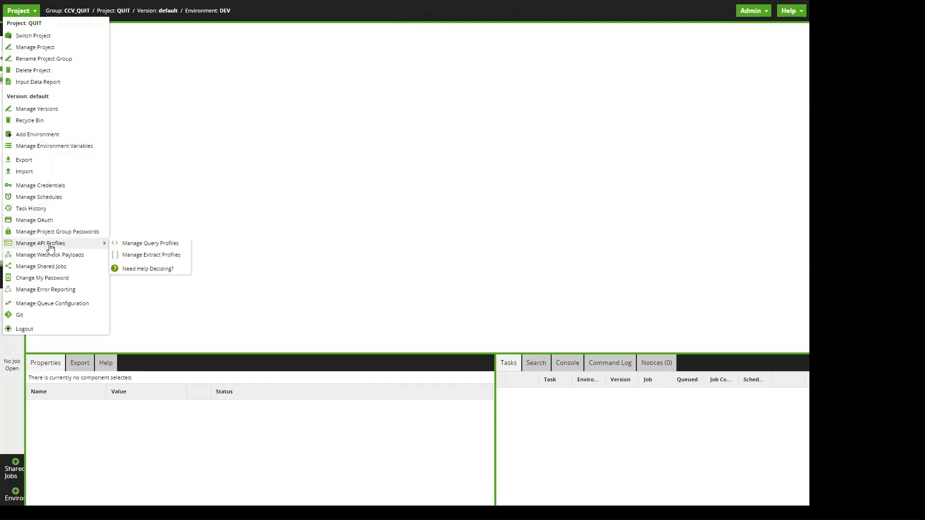
pyautogui.moveTo(150, 242)
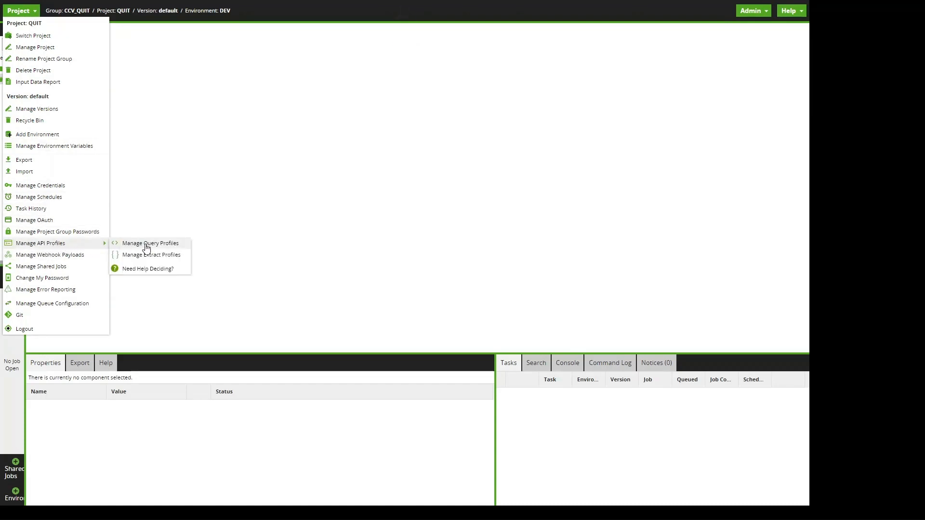
pyautogui.click(151, 243)
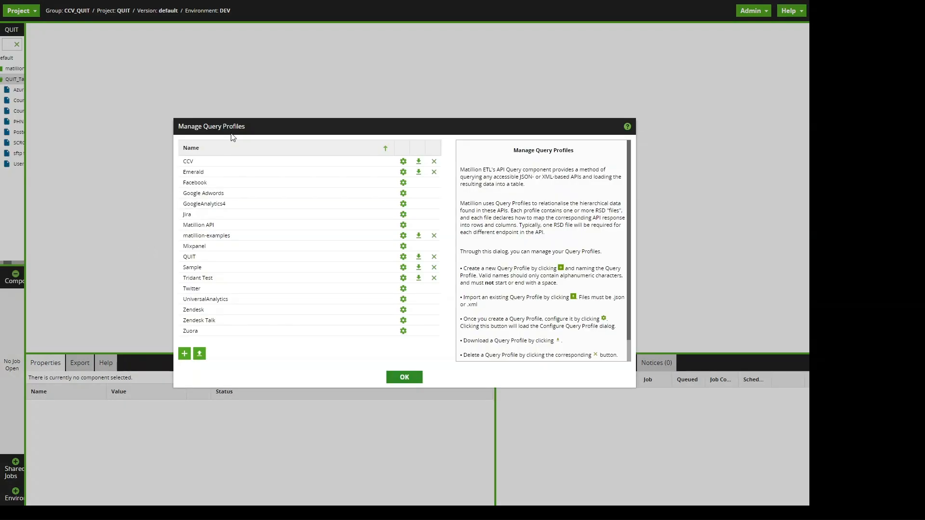
pyautogui.moveTo(255, 321)
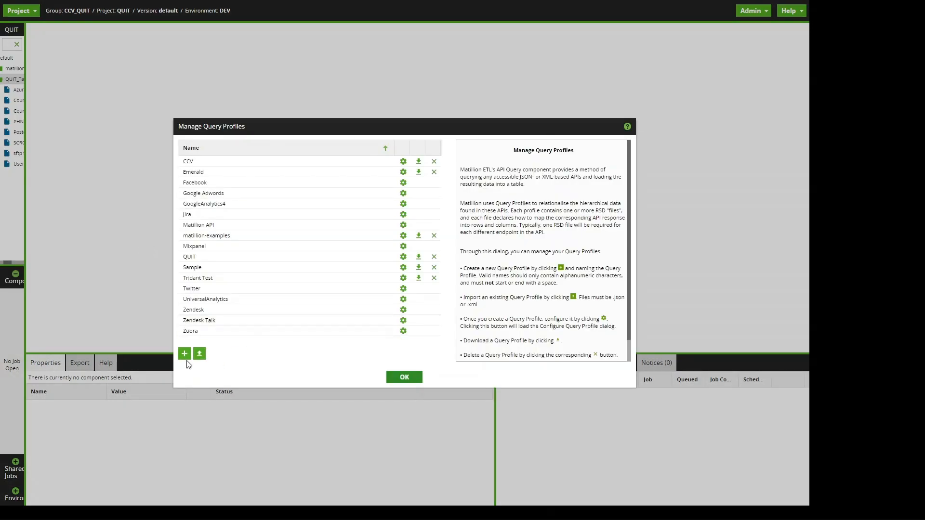
# Step: Add a new query profile named 'tridantest' to the profile list
pyautogui.click(184, 354)
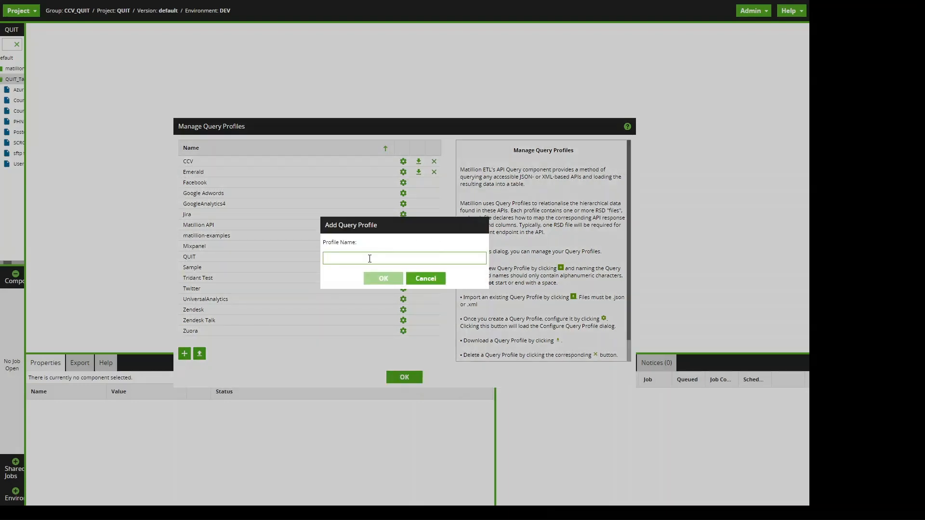
pyautogui.write('tridantest')
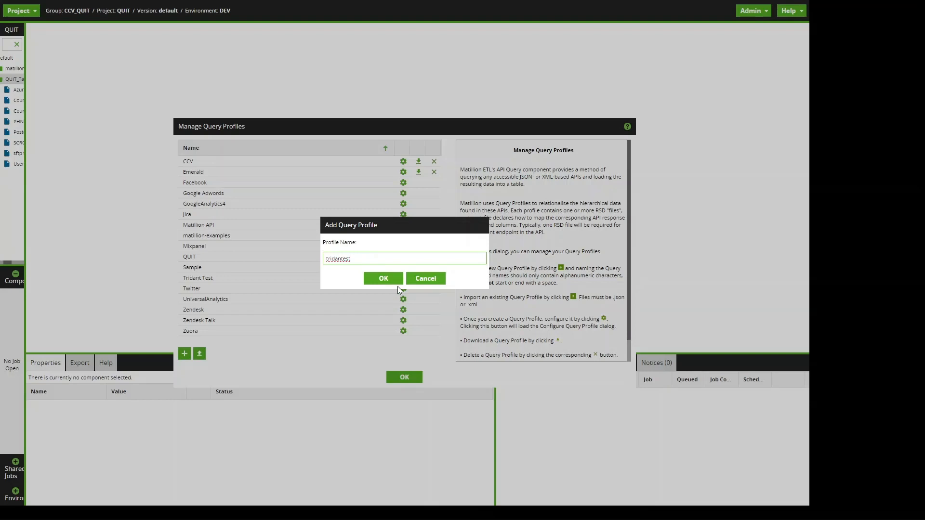
pyautogui.click(383, 277)
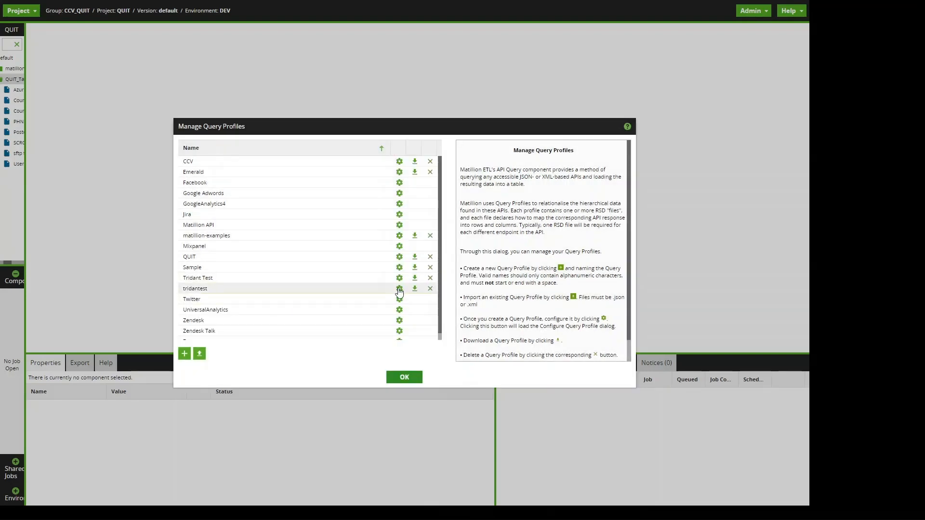
# Step: Start a new endpoint for tridantest and name it in the Source Details step
pyautogui.click(399, 288)
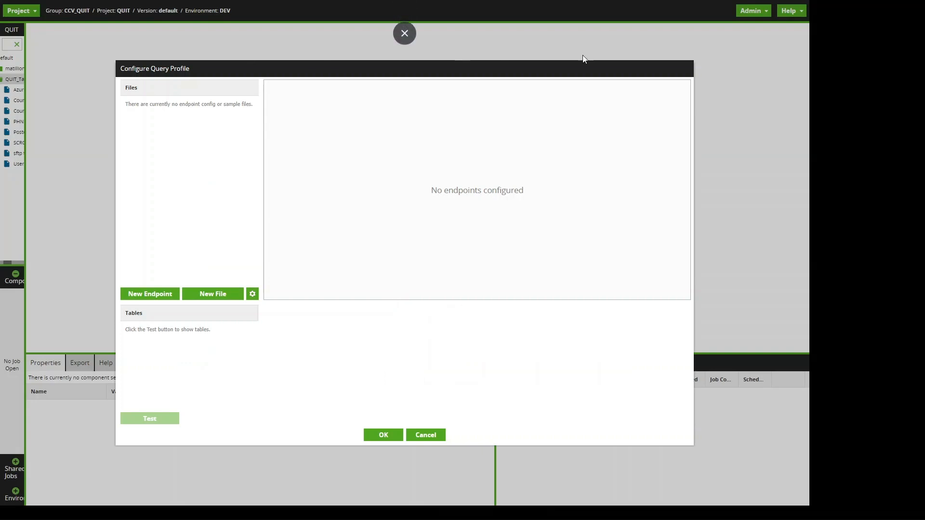
pyautogui.moveTo(232, 355)
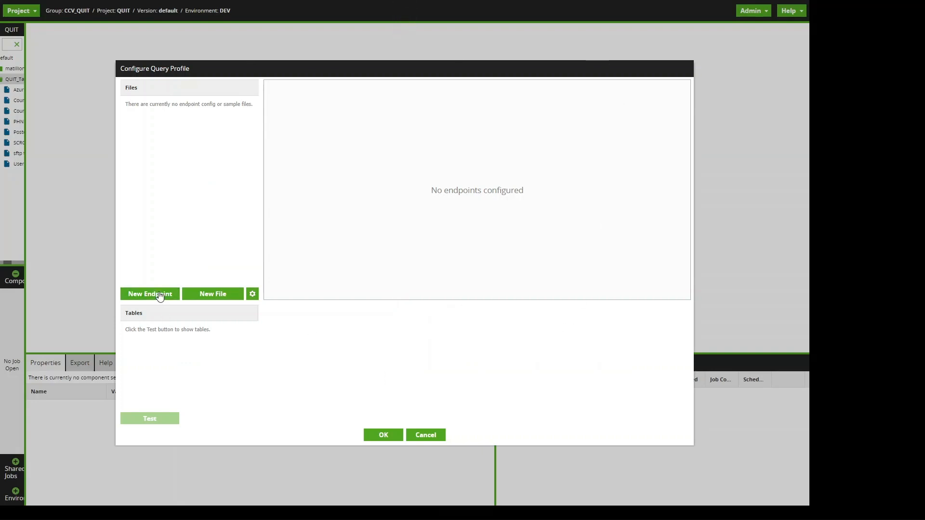
pyautogui.click(150, 294)
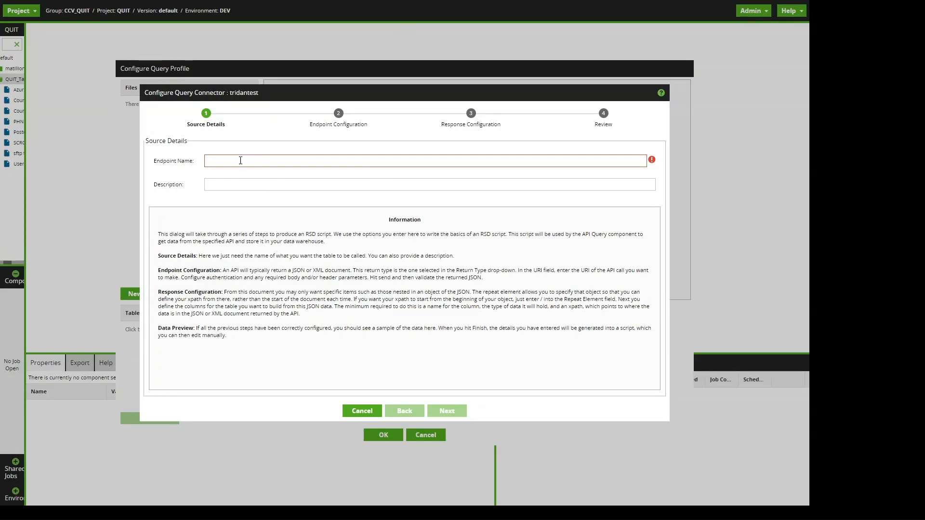
pyautogui.write('tridantest1')
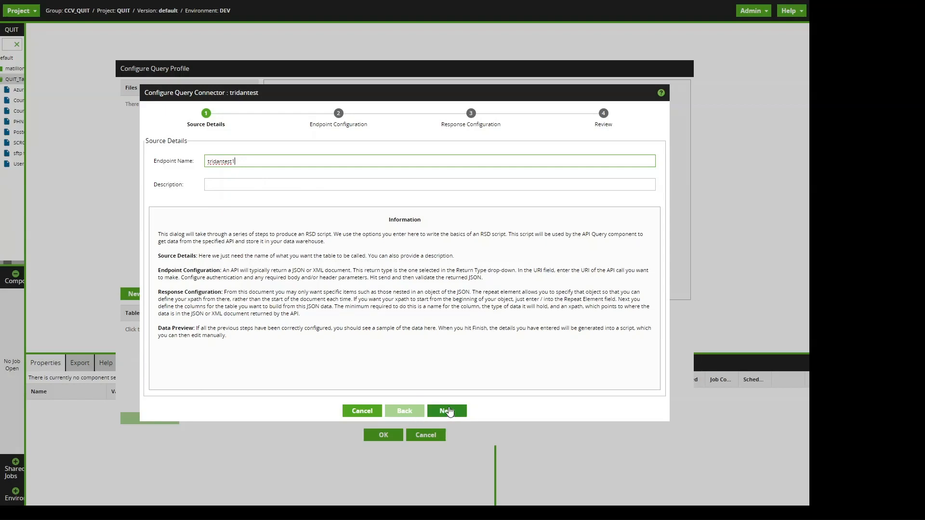
# Step: Send a GET request to the endpoint URI and scroll the returned JSON user records that validated with no errors
pyautogui.click(446, 410)
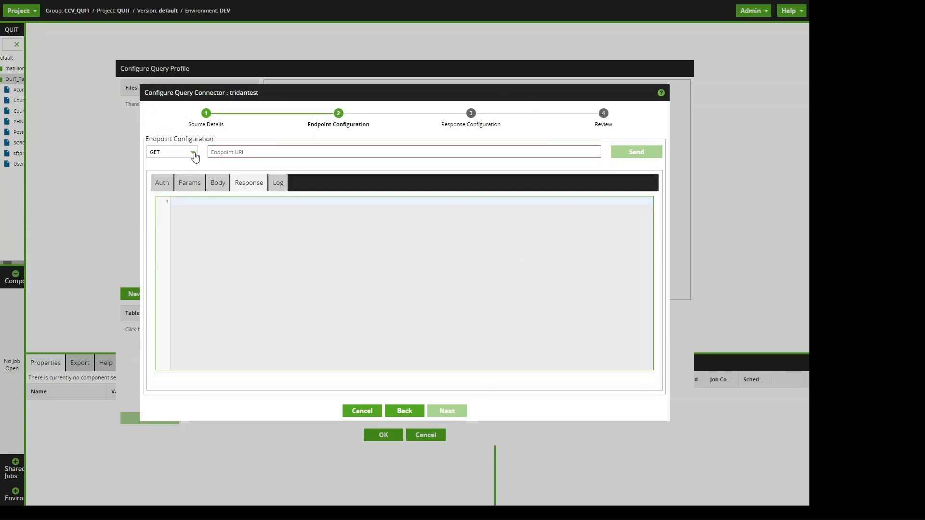
pyautogui.click(171, 152)
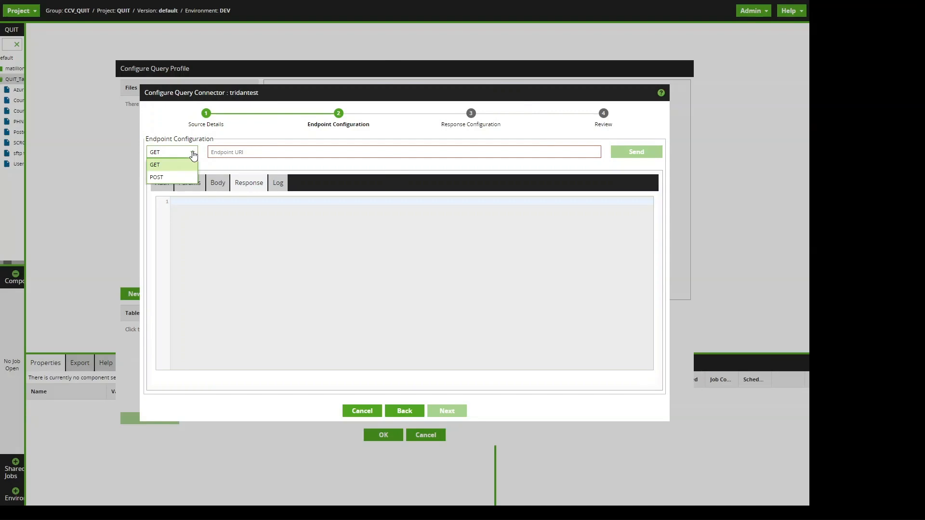
pyautogui.click(154, 165)
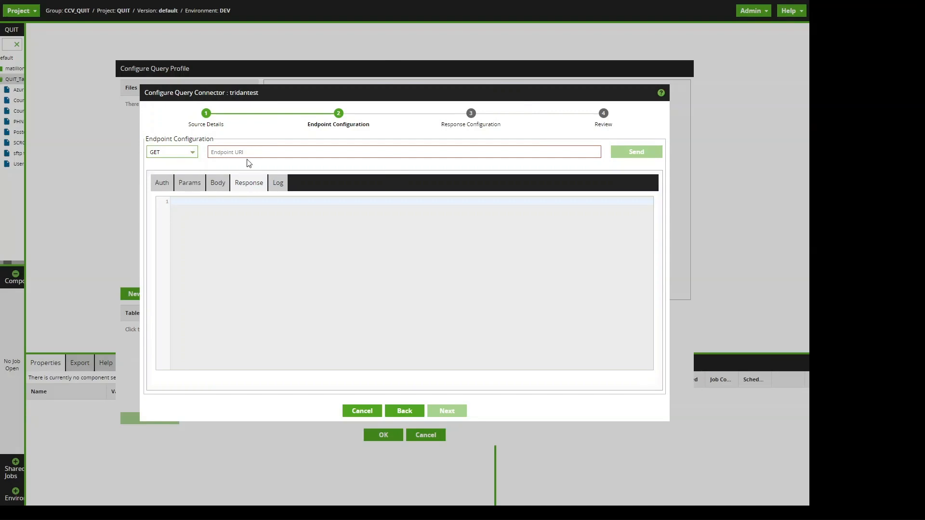
pyautogui.moveTo(281, 158)
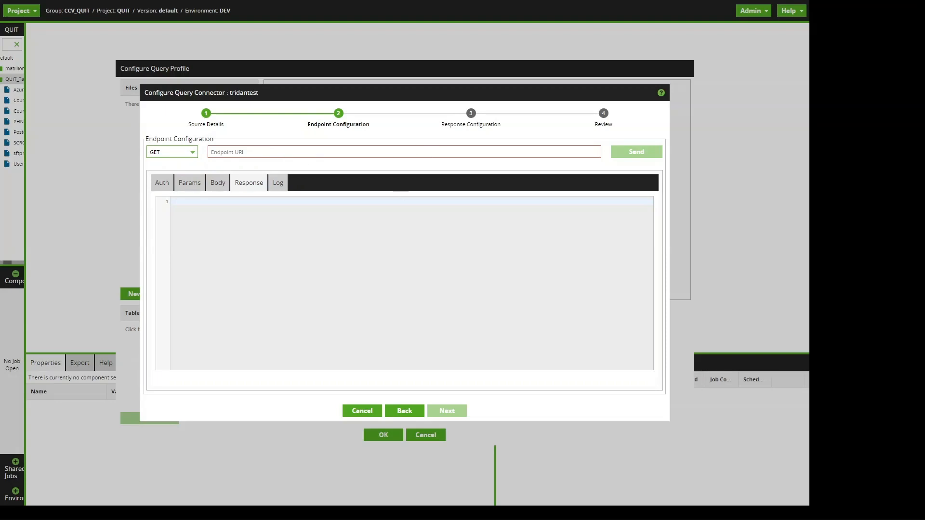
pyautogui.click(403, 151)
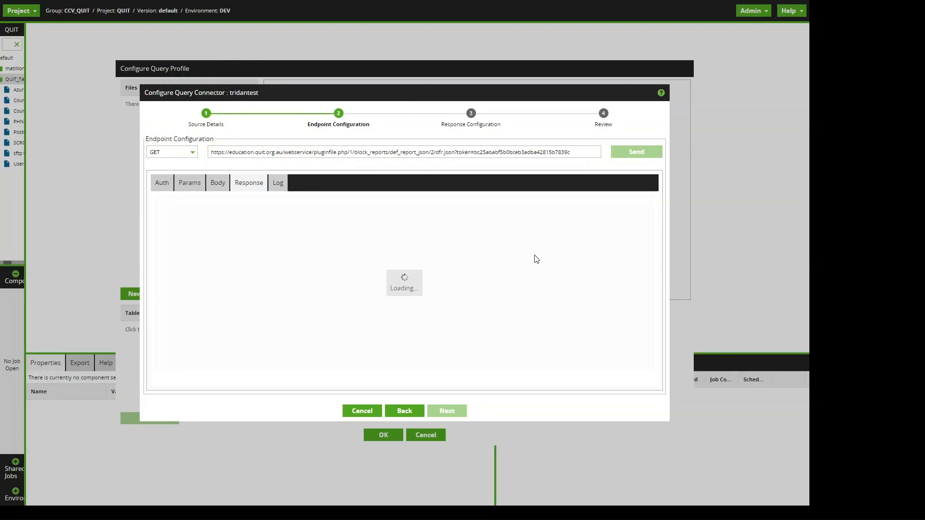
pyautogui.click(635, 151)
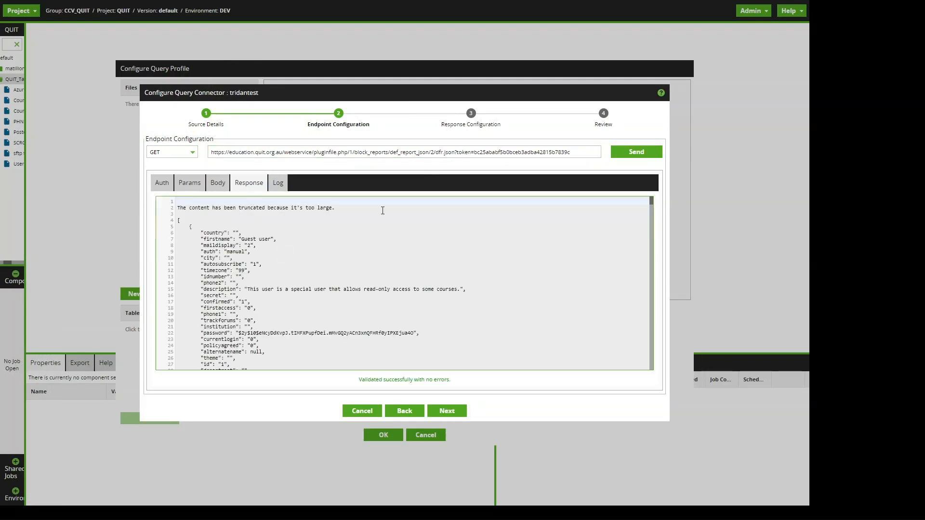
pyautogui.scroll(-3)
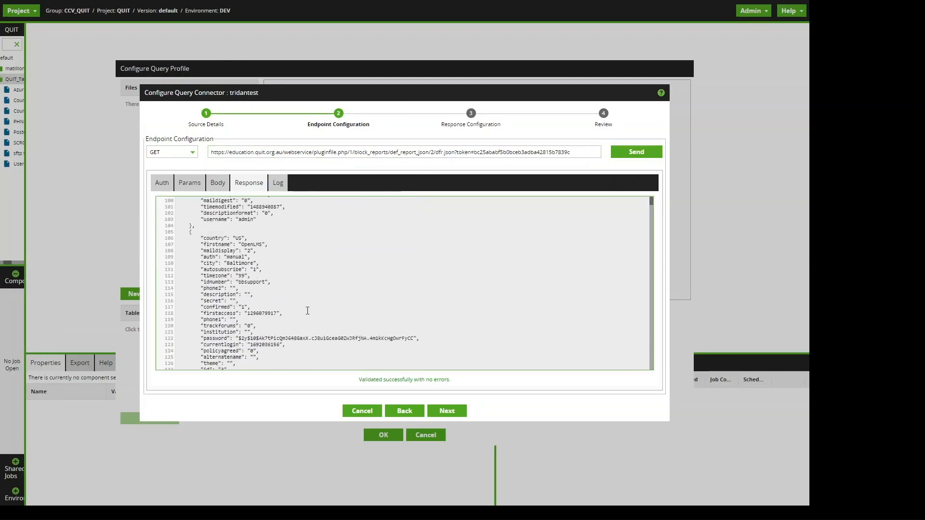
pyautogui.scroll(-3)
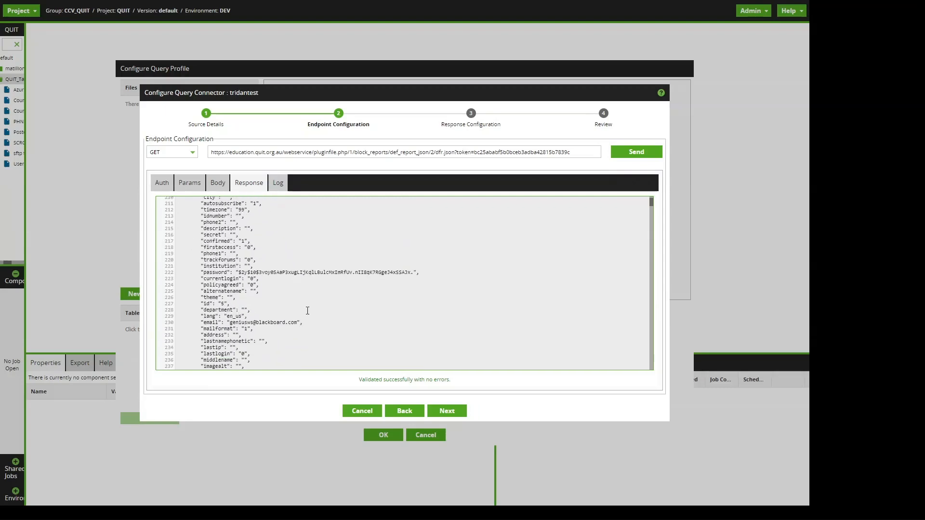
pyautogui.scroll(-3)
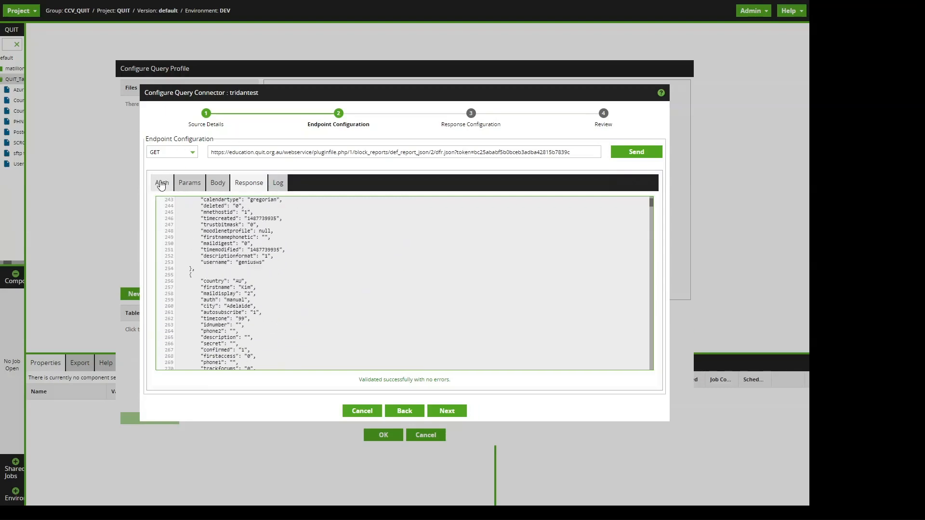
# Step: Enable authentication for the endpoint and choose Bearer Token as the type
pyautogui.click(162, 183)
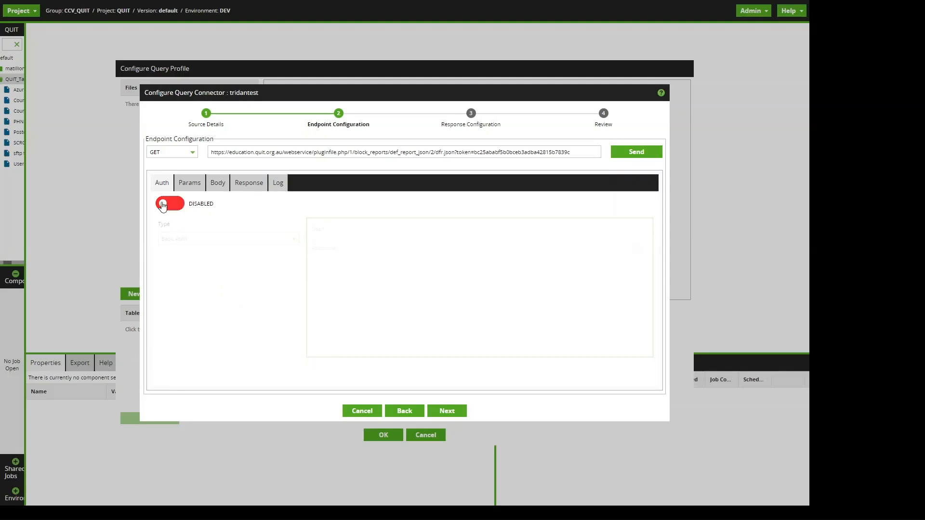
pyautogui.click(169, 203)
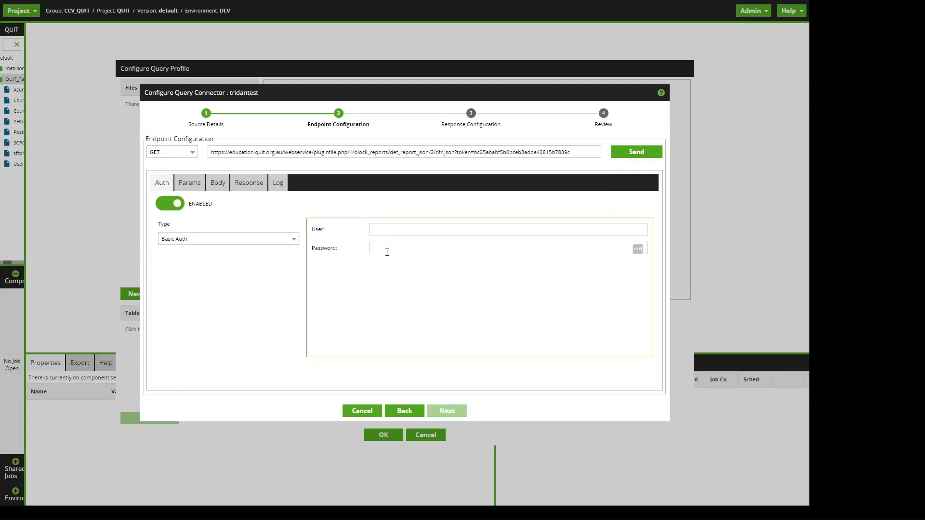
pyautogui.click(227, 238)
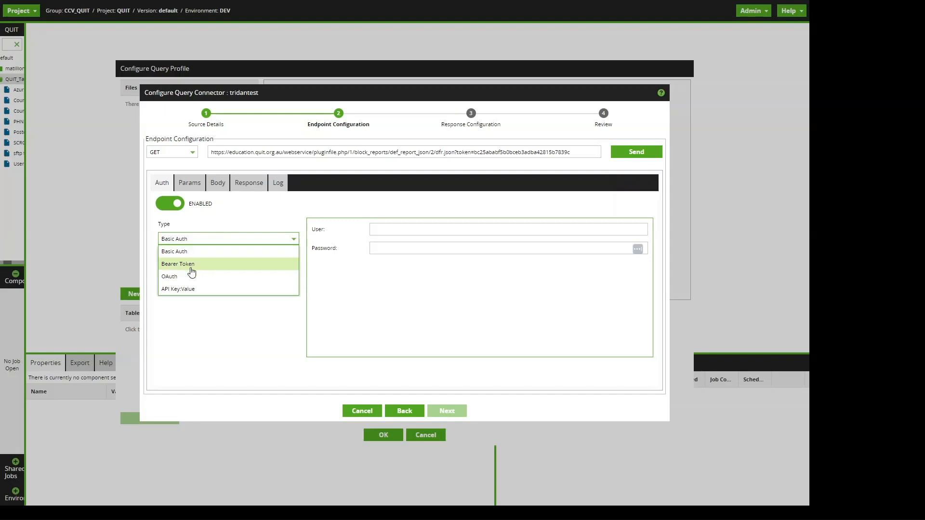
pyautogui.moveTo(196, 266)
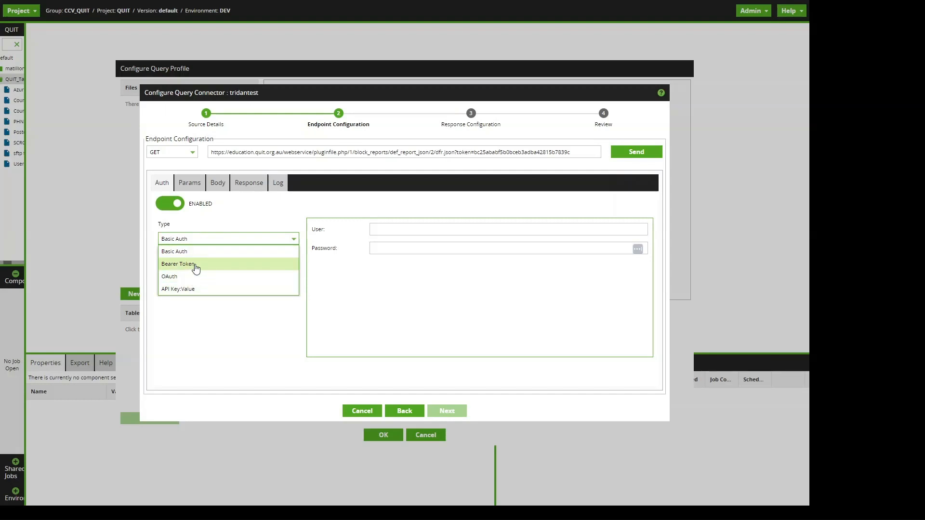
pyautogui.click(177, 264)
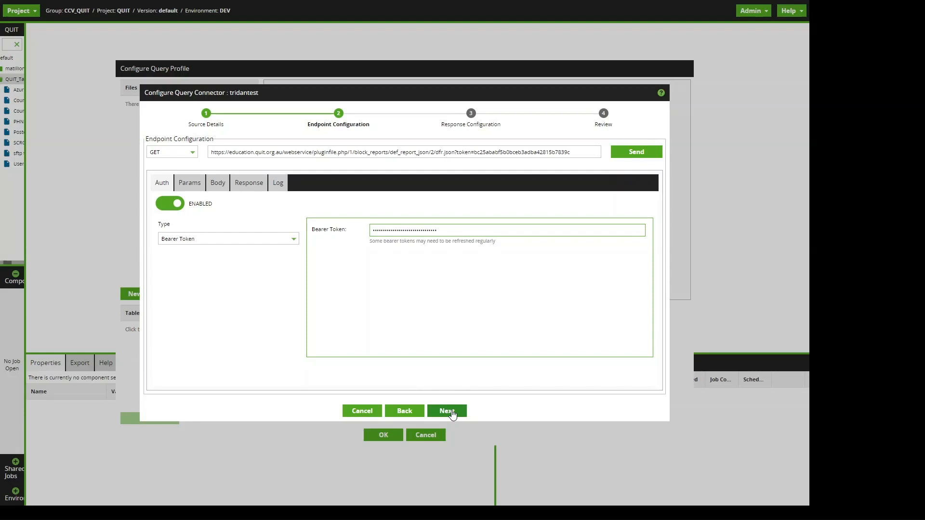
# Step: Select the response fields and advance to the Review step's data preview of user records
pyautogui.click(446, 410)
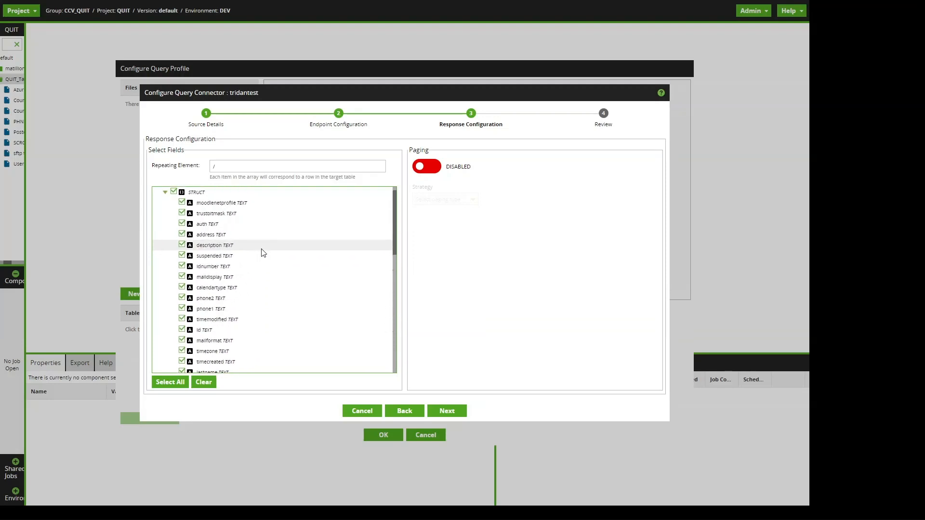
pyautogui.click(170, 382)
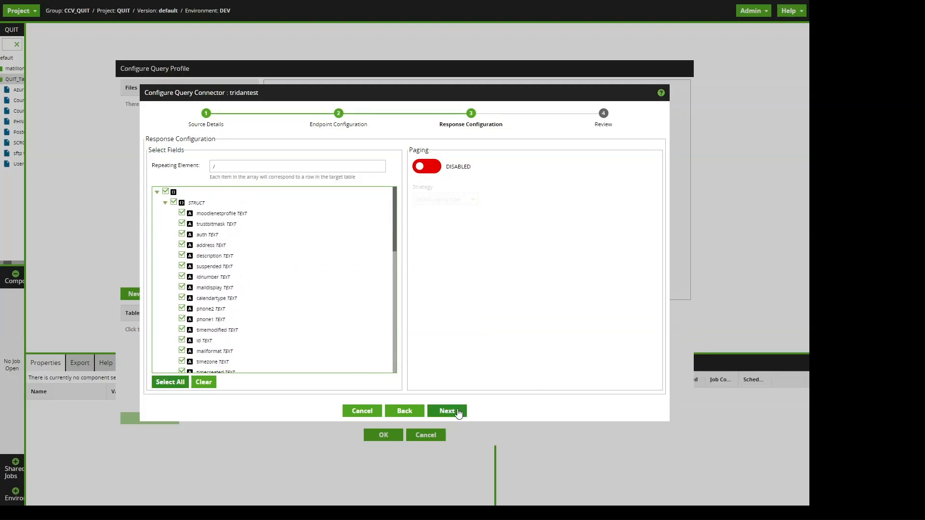
pyautogui.click(446, 410)
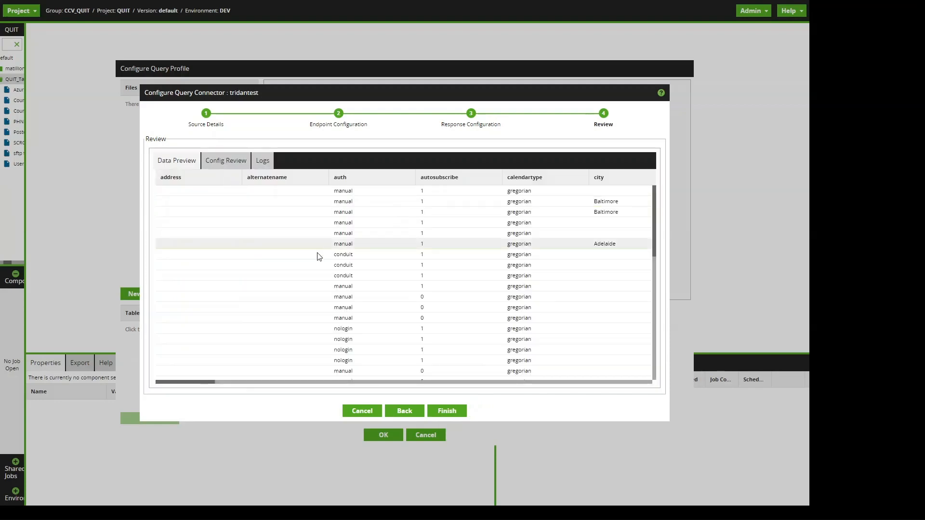
# Step: Check the Config Review and Logs tabs confirming successful creation, then finish the endpoint as tridantest1.rsd
pyautogui.scroll(-3)
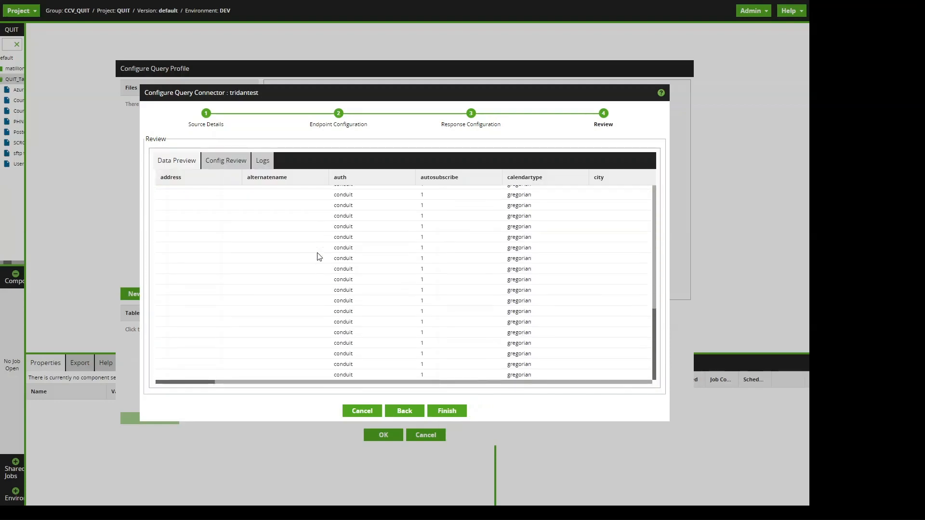
pyautogui.click(225, 161)
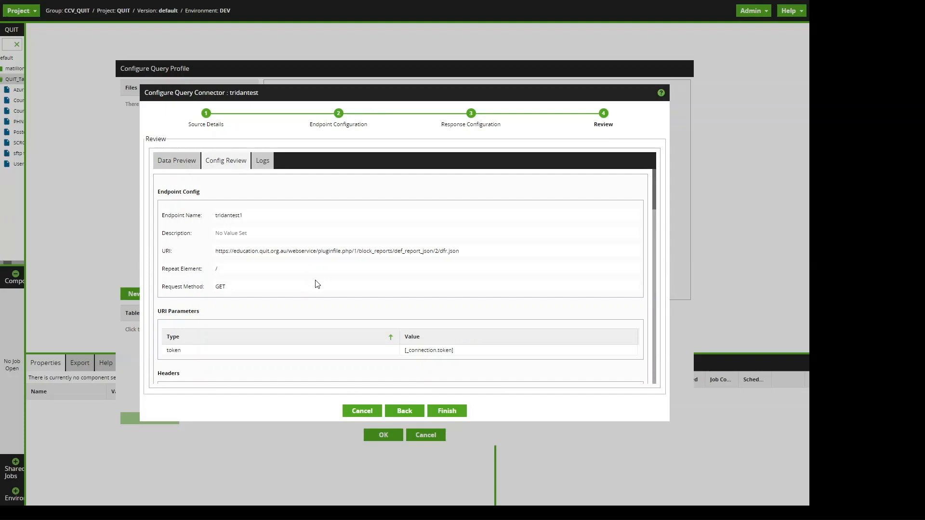
pyautogui.scroll(-3)
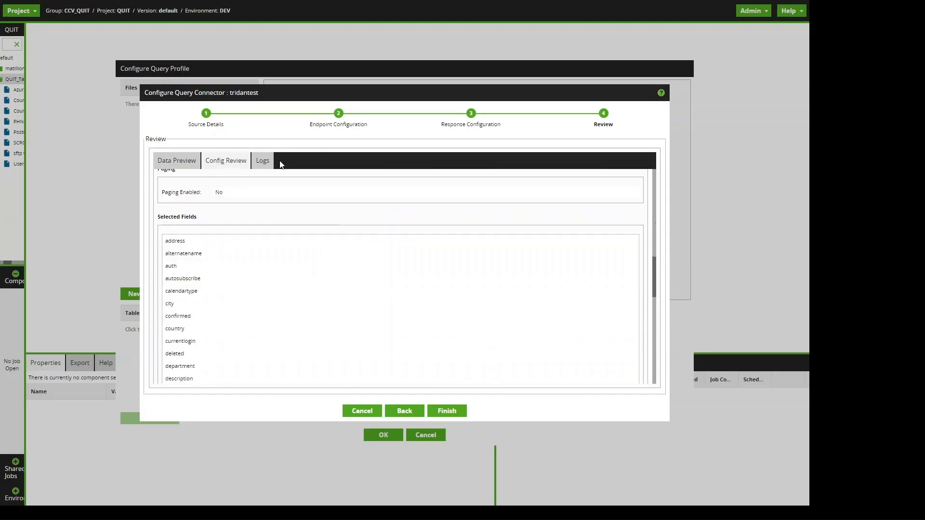
pyautogui.click(262, 161)
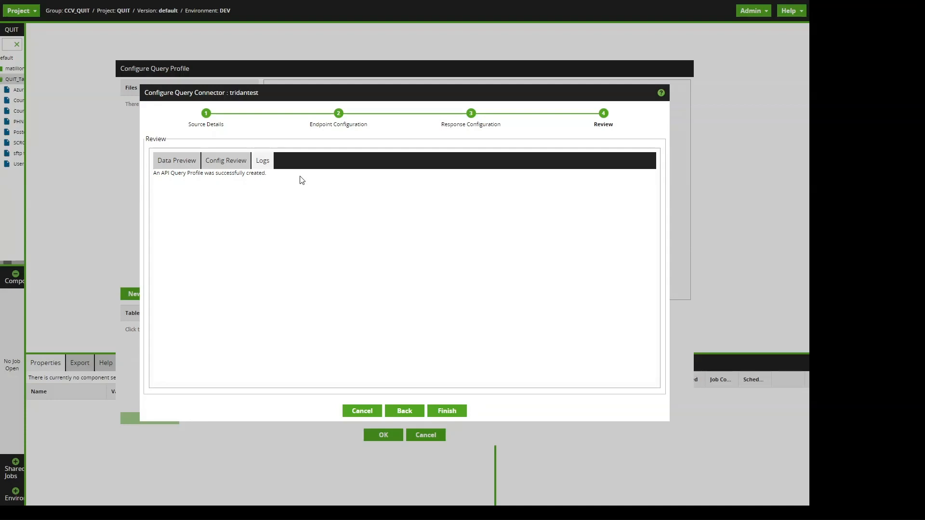
pyautogui.click(446, 411)
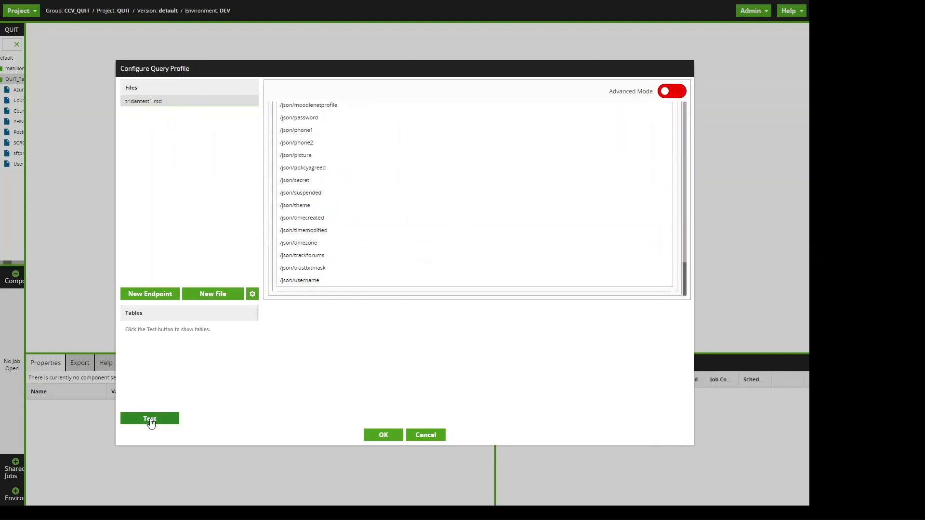
# Step: Test the profile so the tridantest1 table is listed, then close the query profile dialogs
pyautogui.click(149, 418)
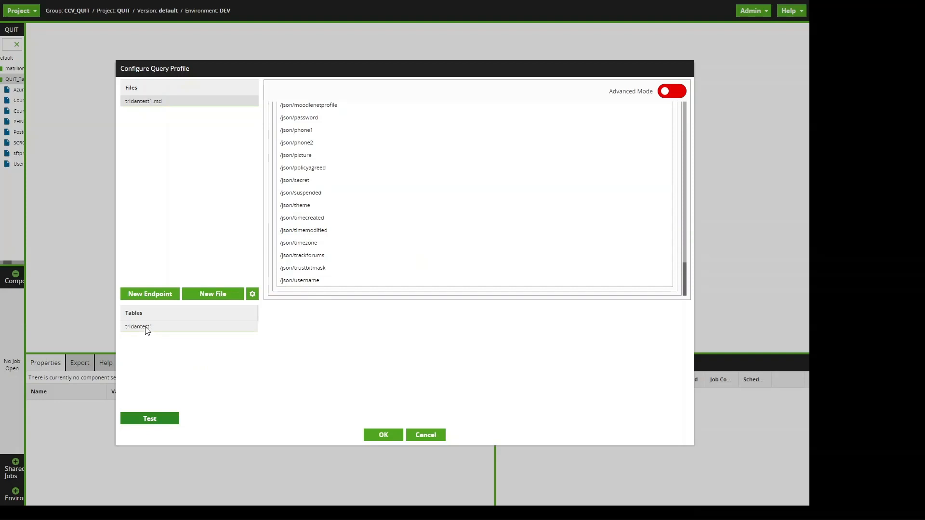
pyautogui.click(139, 327)
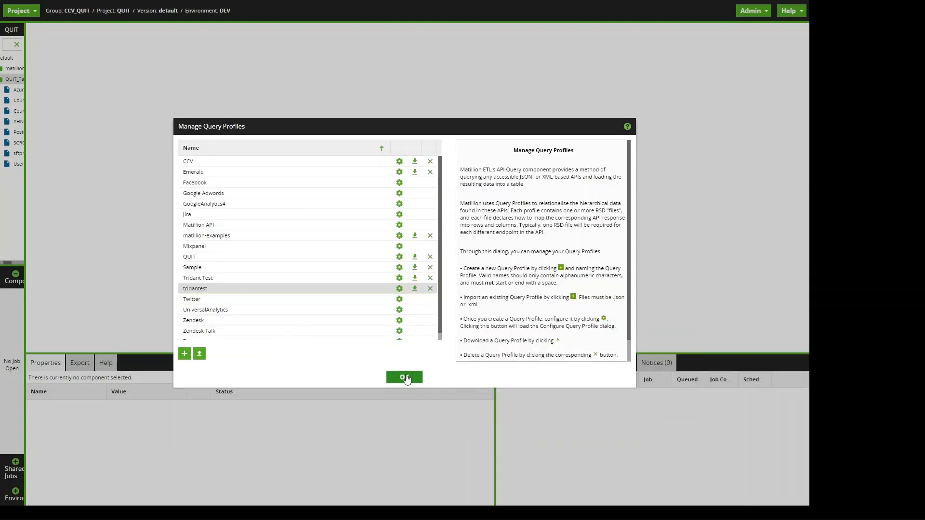
pyautogui.click(403, 377)
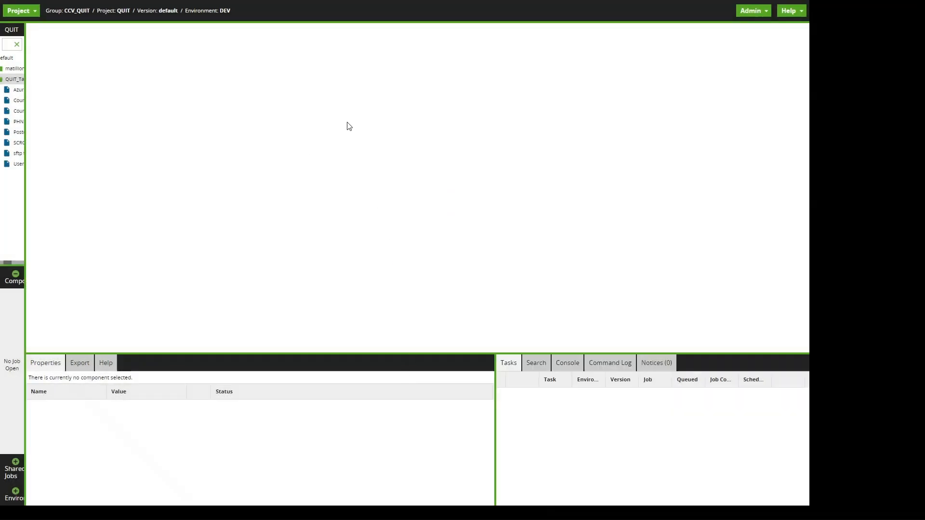